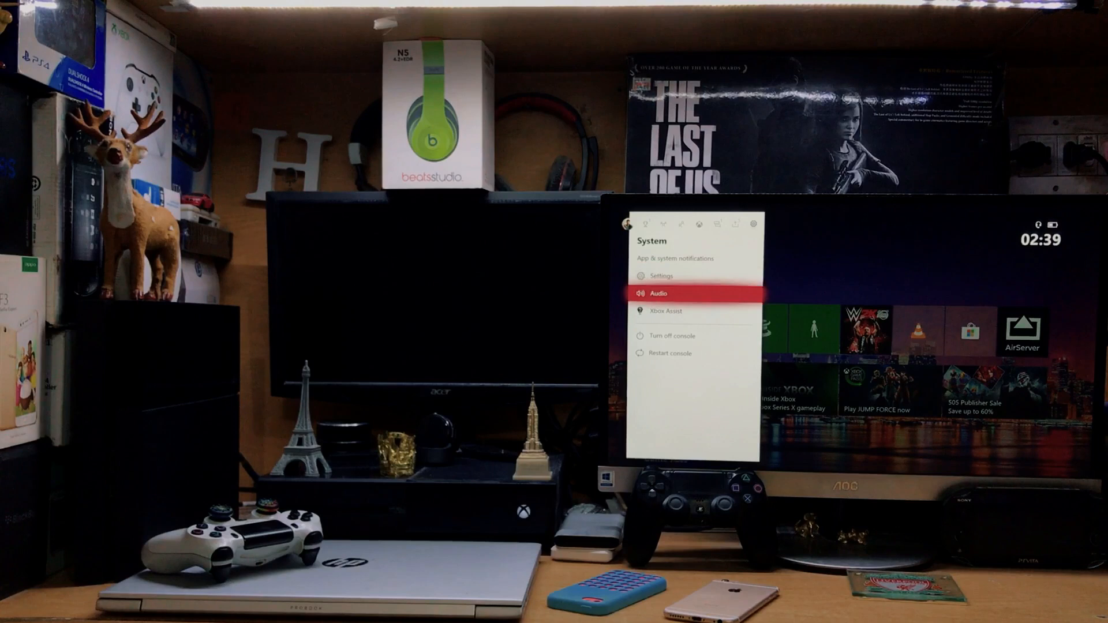
Step: Open the console's audio settings to check the mic fix
left_click(658, 293)
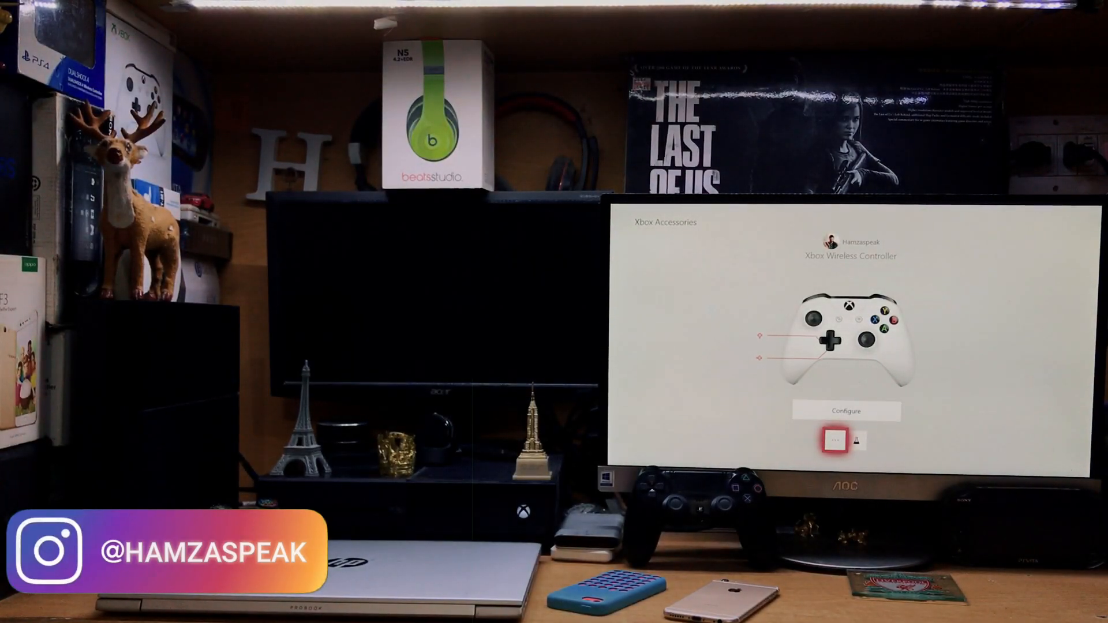
Step: Open the wireless controller's '…' details and continue past the low-battery warning
left_click(832, 440)
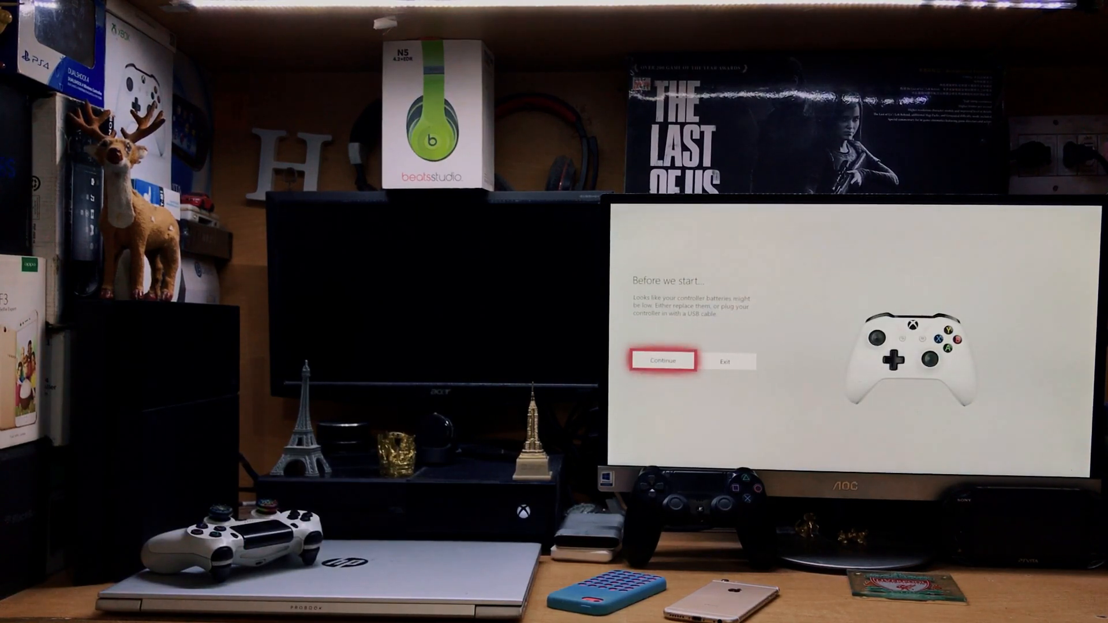
left_click(661, 360)
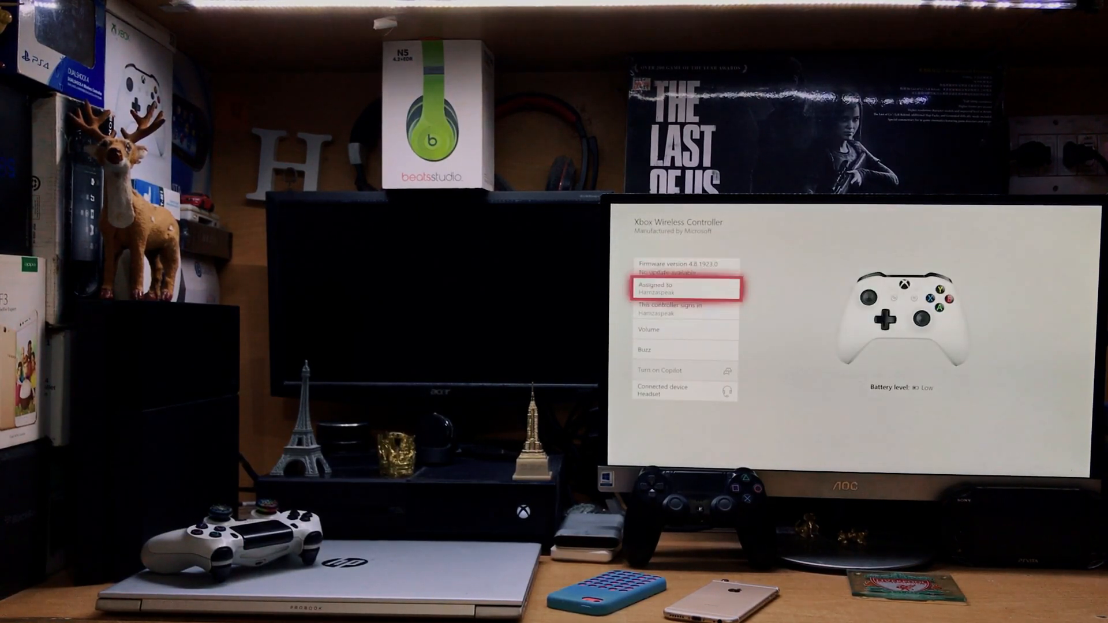